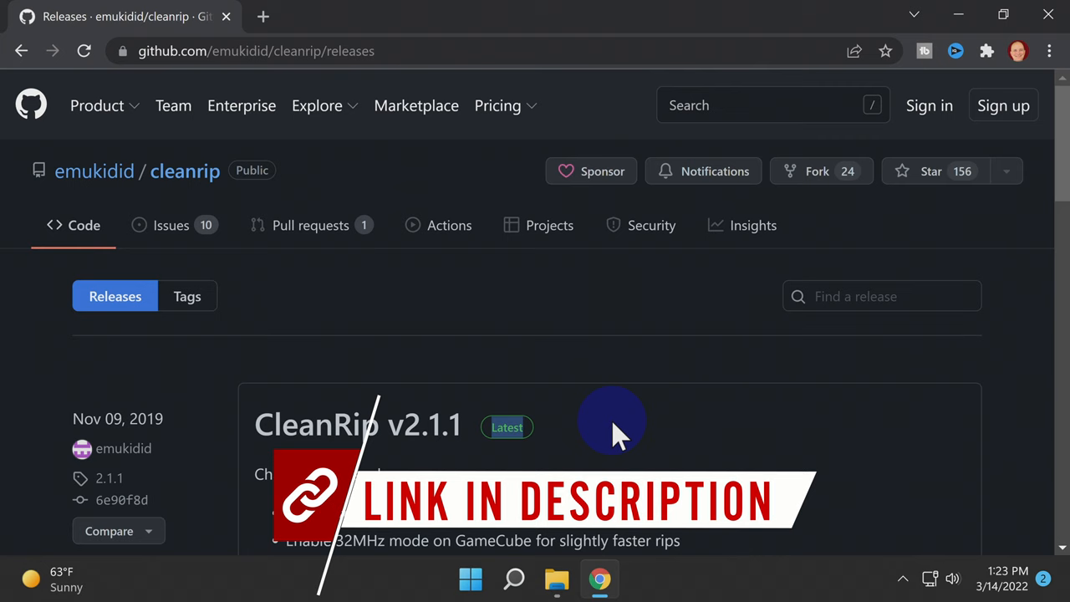
# Step: Download CleanRip-v2.1.1.zip from the release's Assets list
pyautogui.scroll(-3)
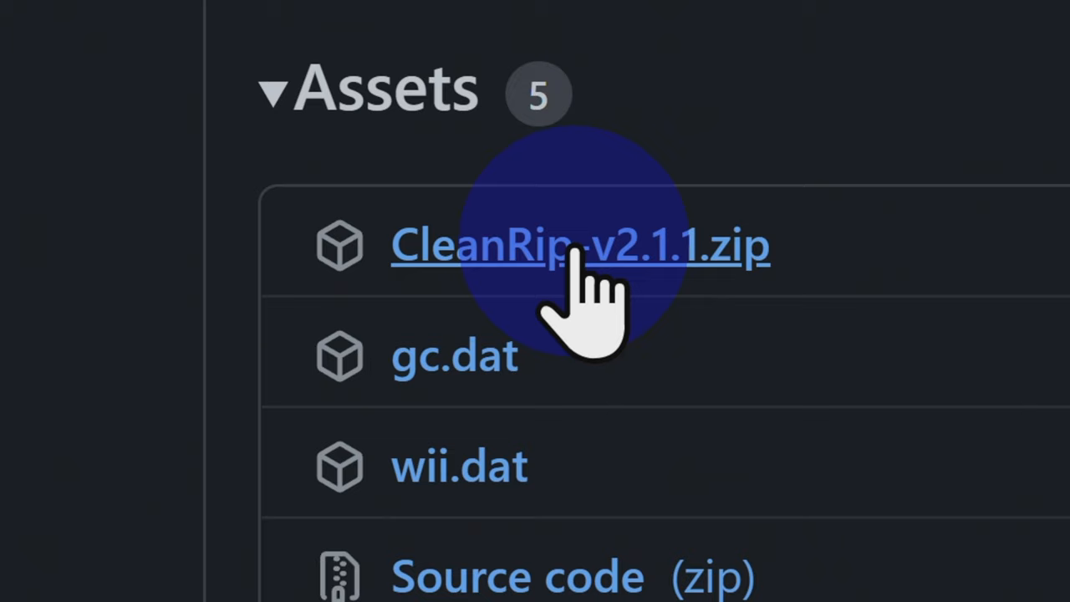
pyautogui.click(577, 246)
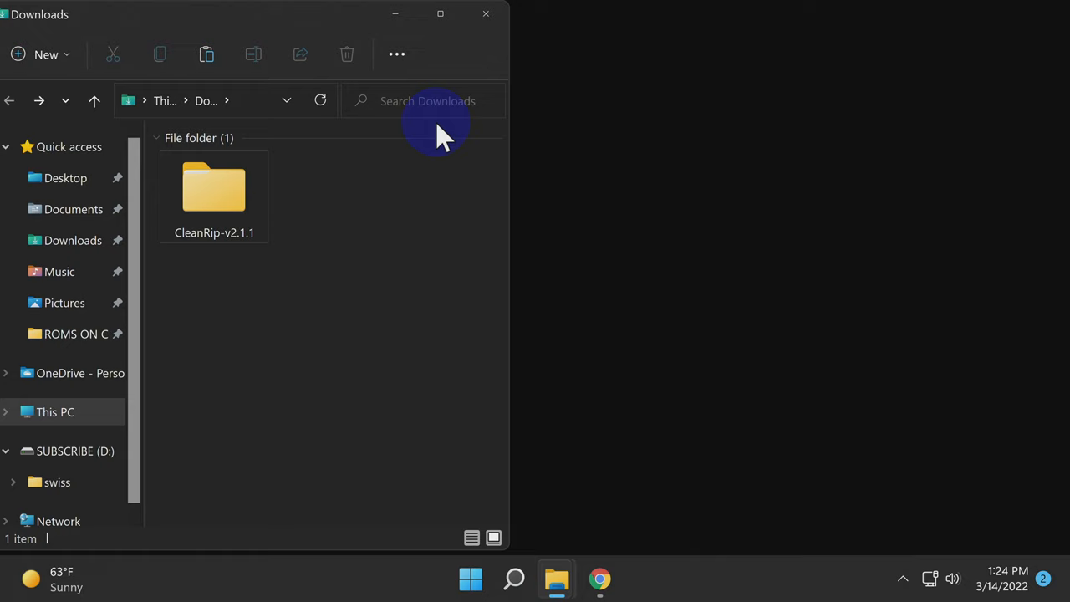
# Step: Open the extracted CleanRip-v2.1.1 folder in Downloads
pyautogui.doubleClick(214, 188)
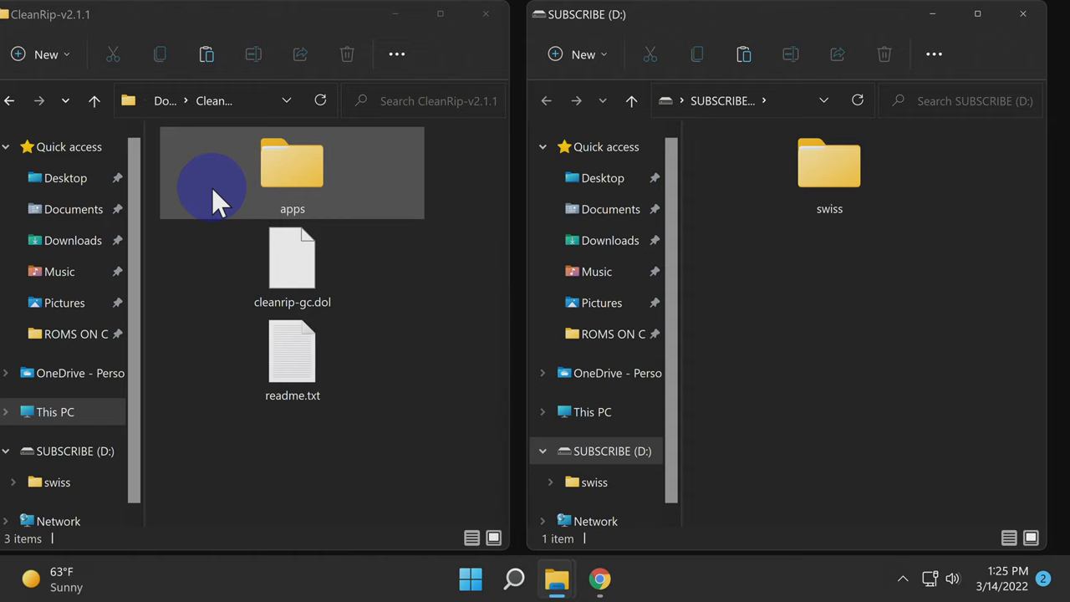
pyautogui.moveTo(719, 309)
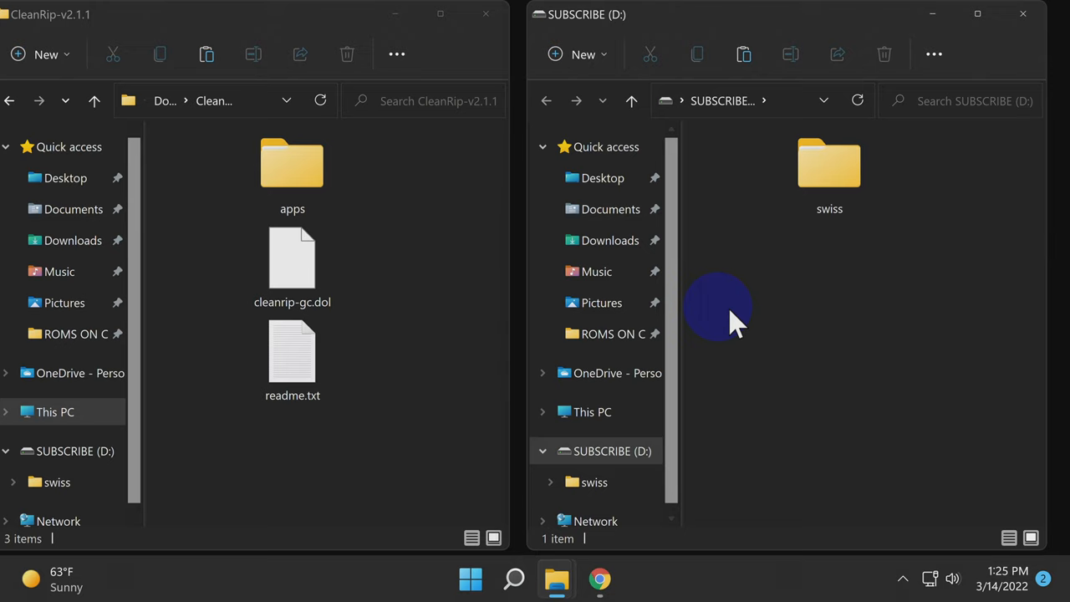
# Step: Create new folders named Apps and Games at the SD card root
pyautogui.rightClick(719, 308)
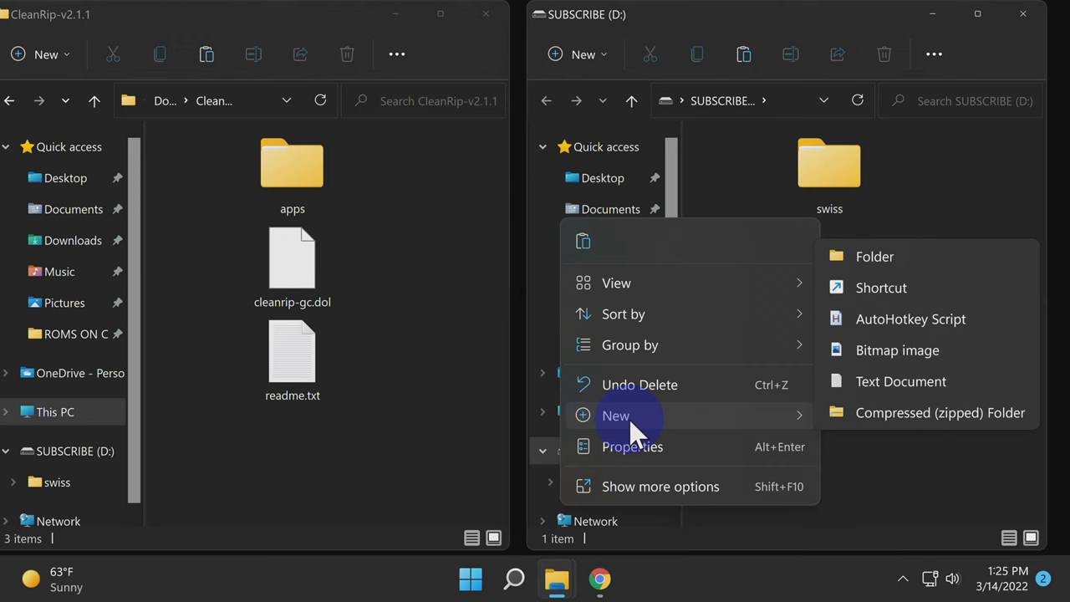
pyautogui.click(874, 256)
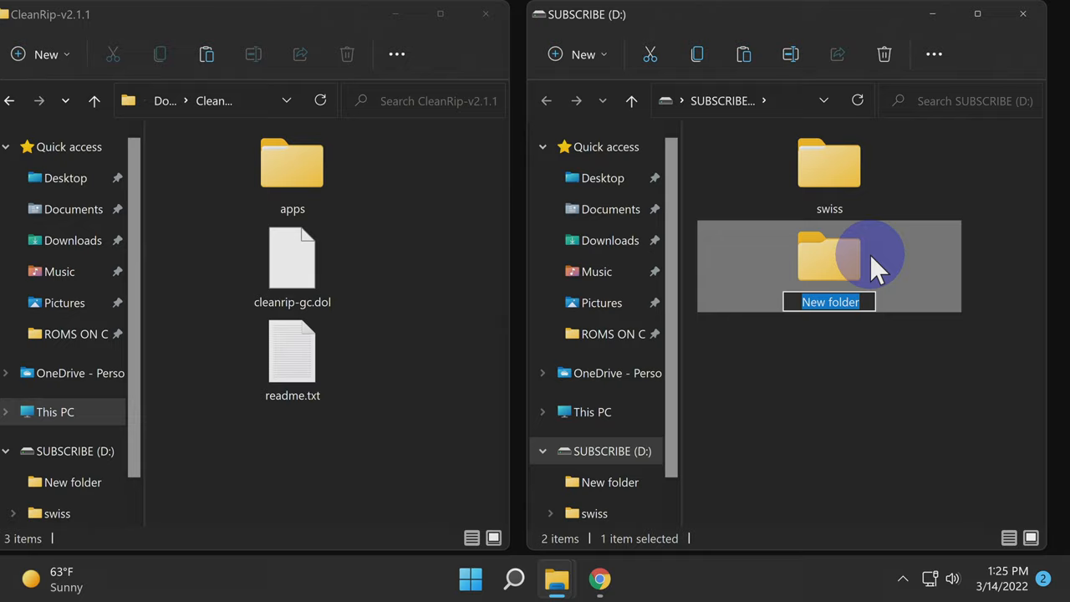
pyautogui.write('Apps')
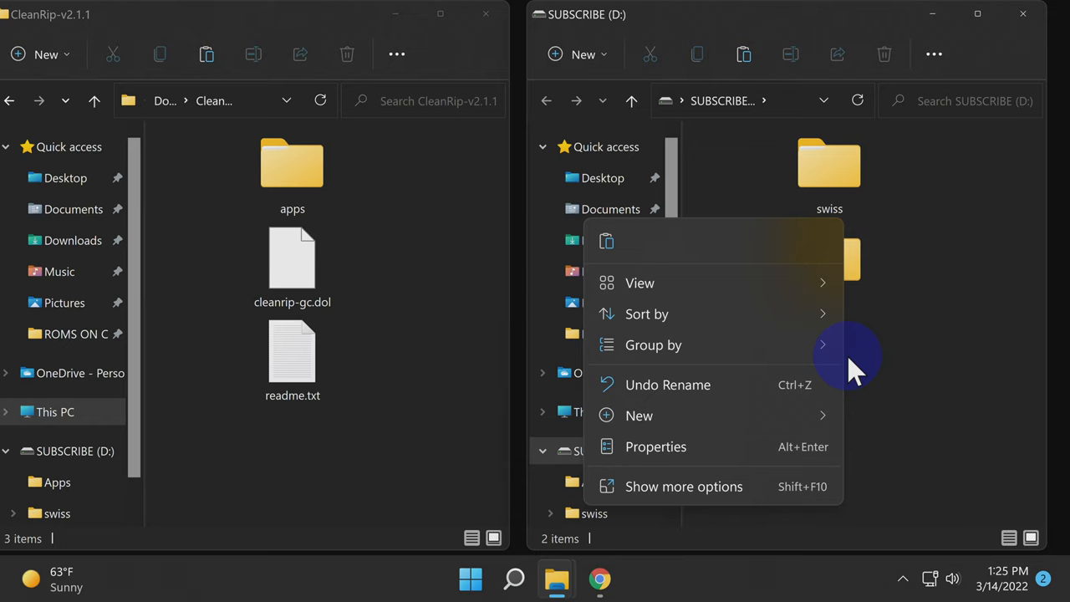
pyautogui.click(638, 416)
pyautogui.write('Games')
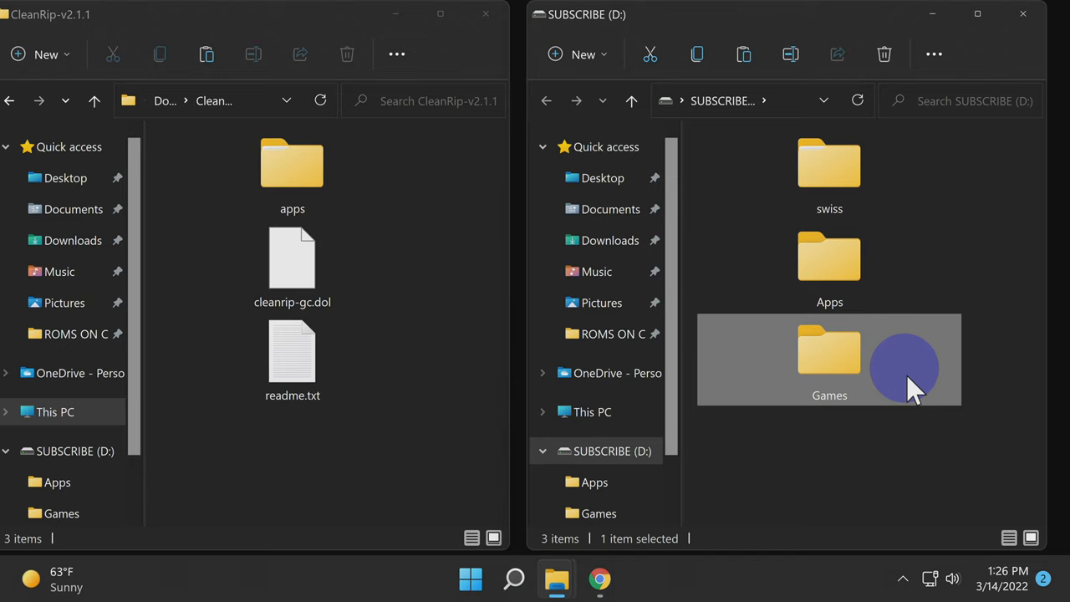
pyautogui.click(291, 266)
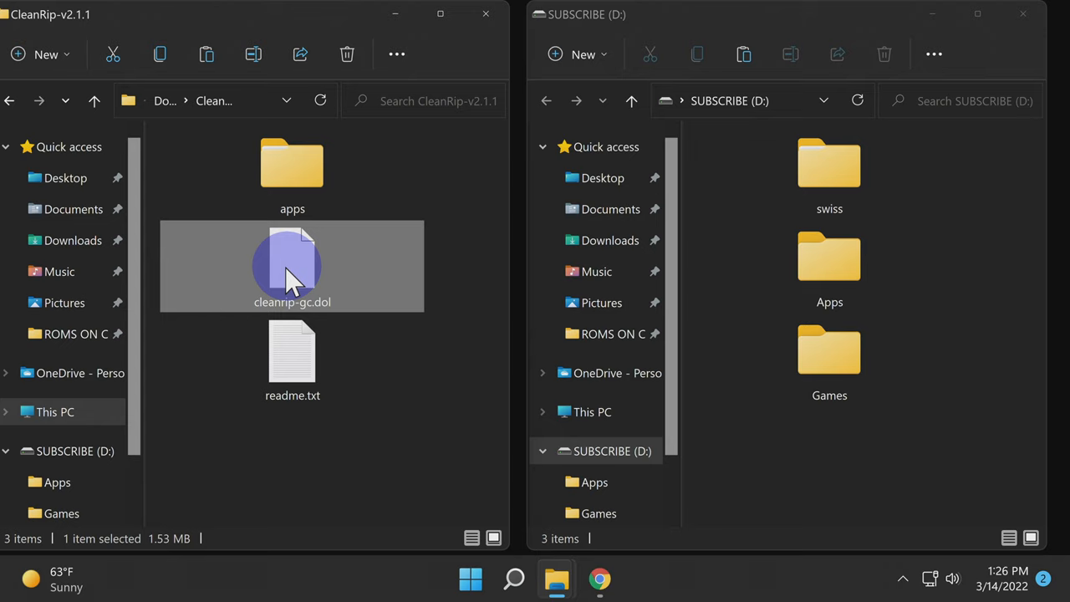
# Step: Drag cleanrip-gc.dol onto the Apps folder on SUBSCRIBE (D:)
pyautogui.moveTo(291, 266); pyautogui.dragTo(829, 267)
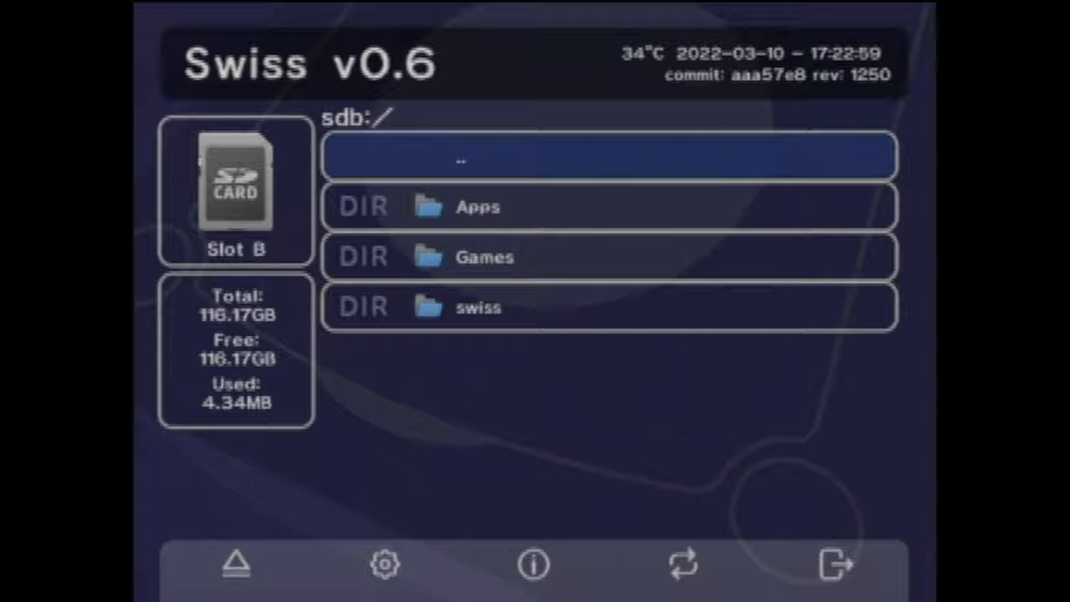
# Step: Enter the Apps directory on sdb:/ and run cleanrip-gc
pyautogui.press('Down')
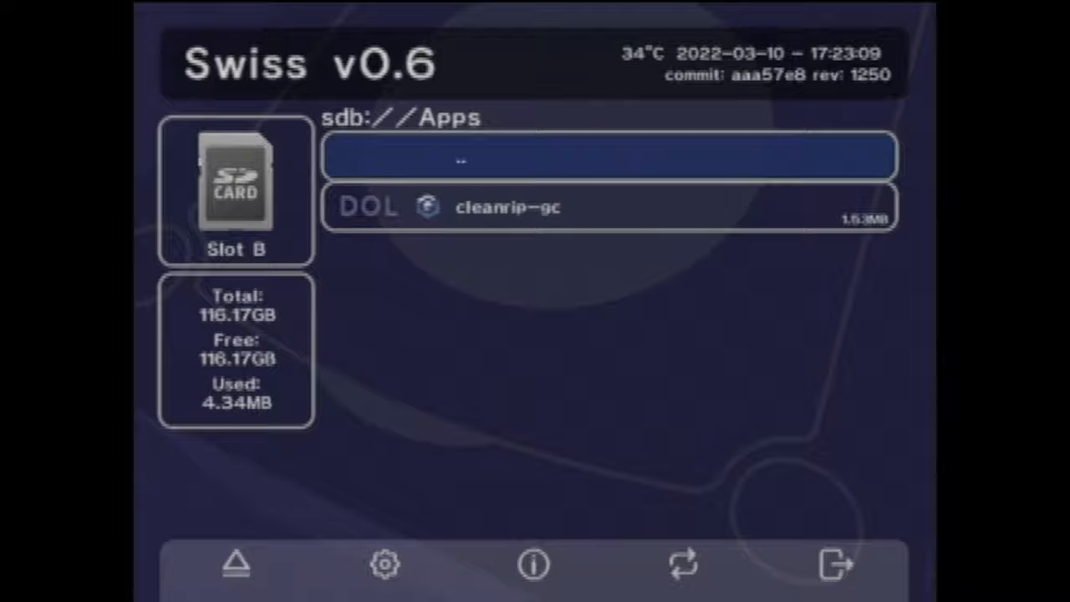
pyautogui.doubleClick(507, 206)
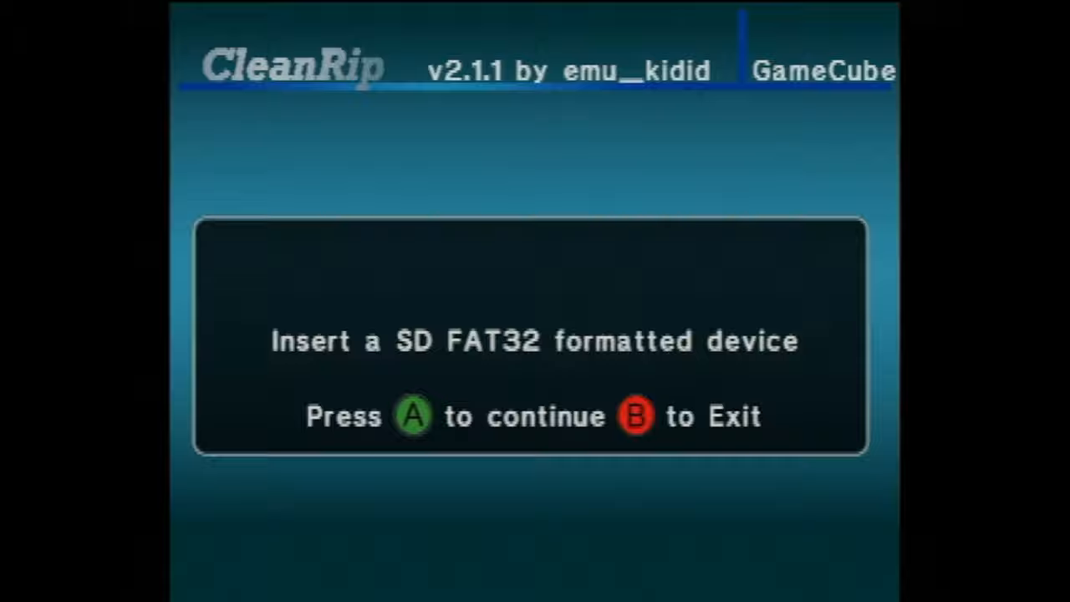
# Step: Accept the SD FAT32 destination, confirm the inserted disc, and answer No to Datel
pyautogui.press('A')
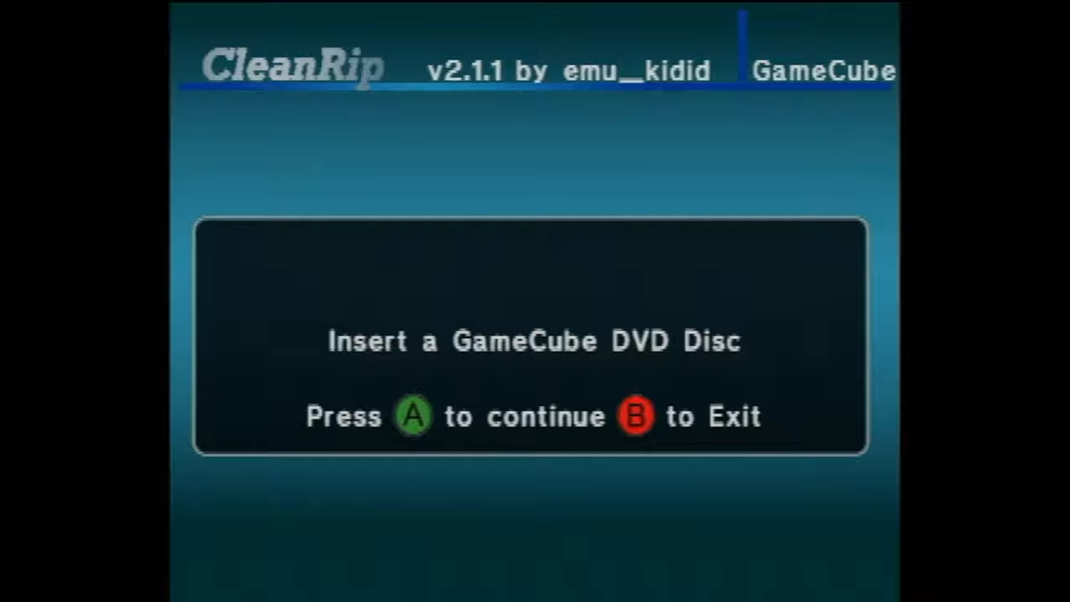
pyautogui.press('A')
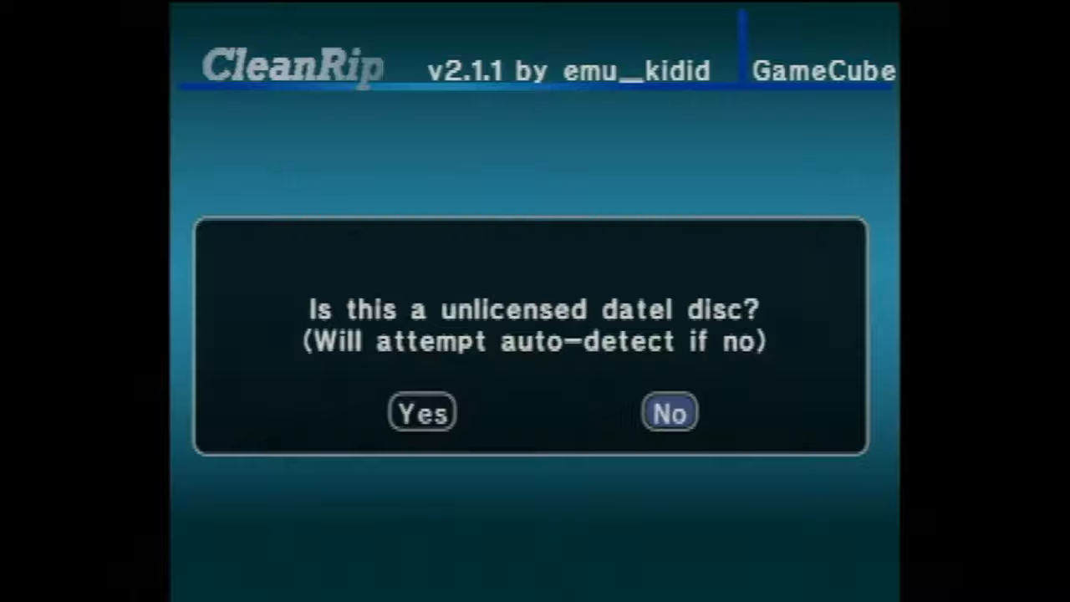
pyautogui.click(669, 412)
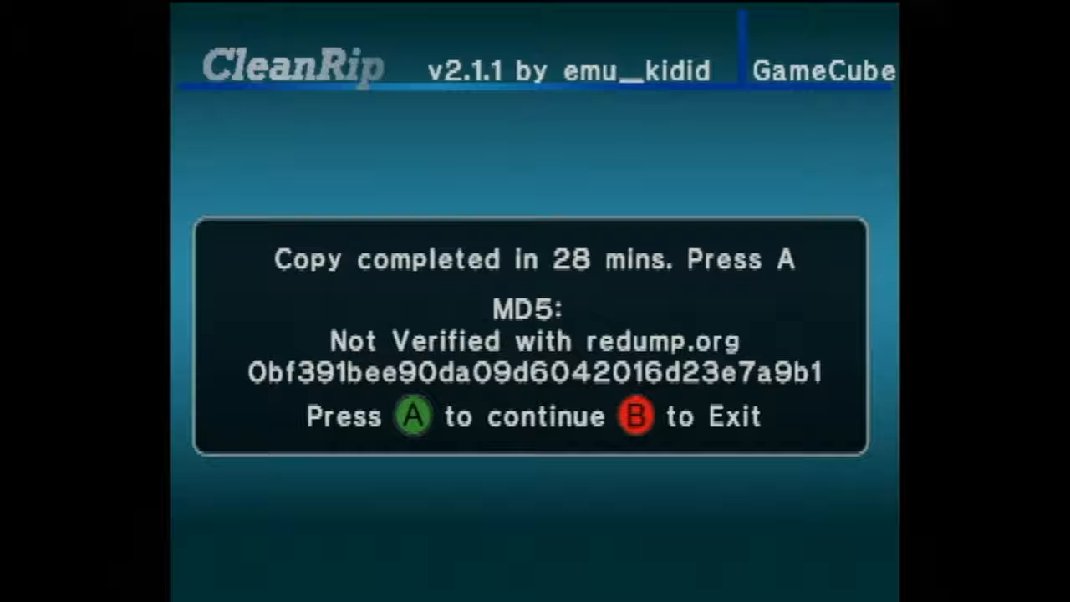
# Step: Dismiss the 'Copy completed' screen with A
pyautogui.press('A')
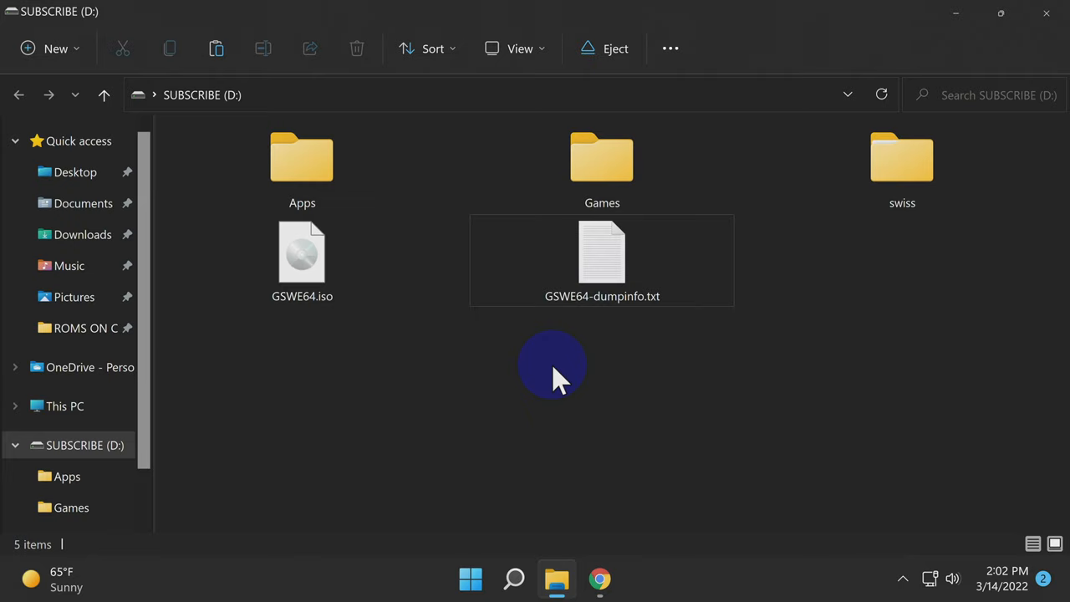
# Step: Permanently delete GSWE64-dumpinfo.txt from the SD card root
pyautogui.click(602, 259)
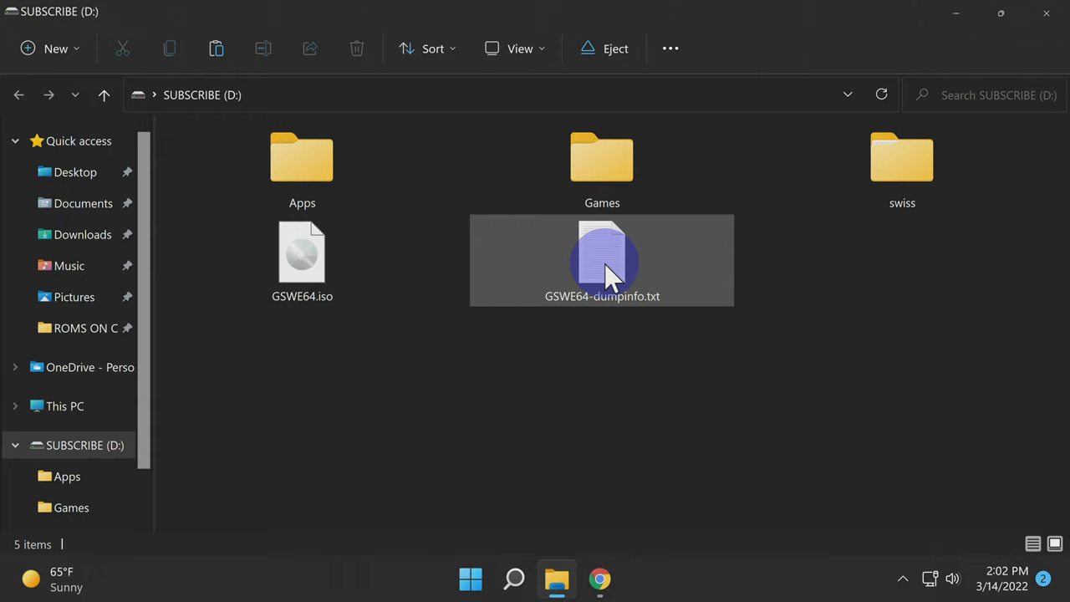
pyautogui.click(356, 47)
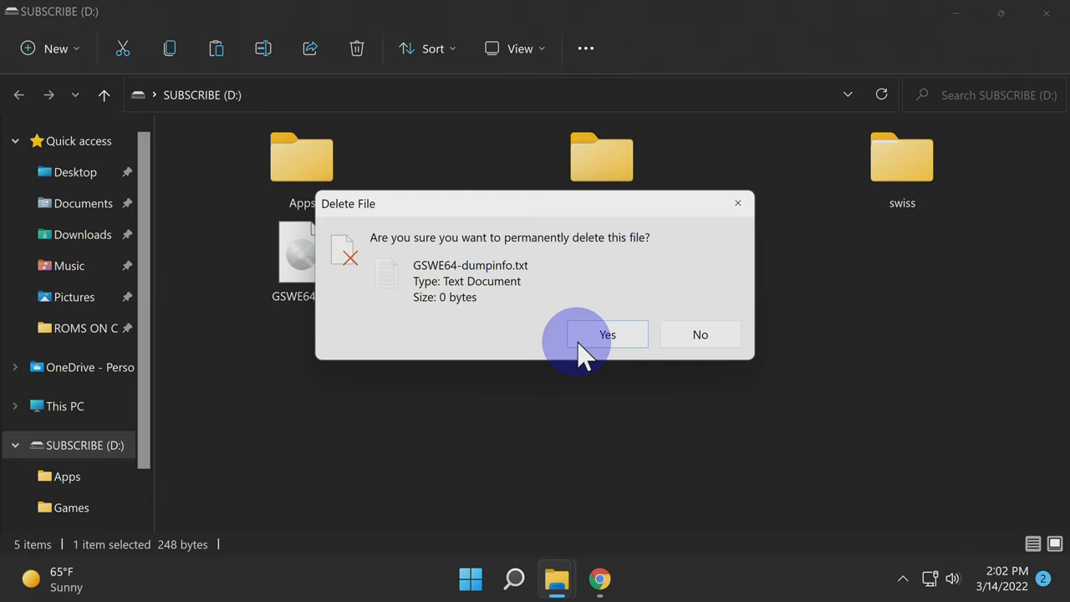
pyautogui.click(607, 334)
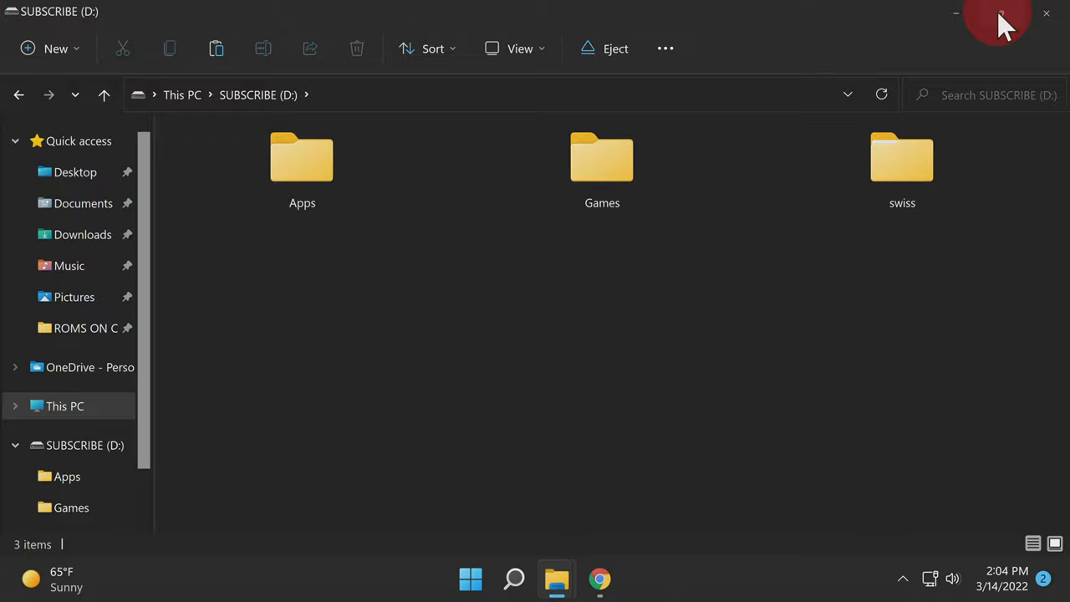
# Step: Open Downloads in a second Explorer window from the taskbar's pinned folders
pyautogui.rightClick(557, 580)
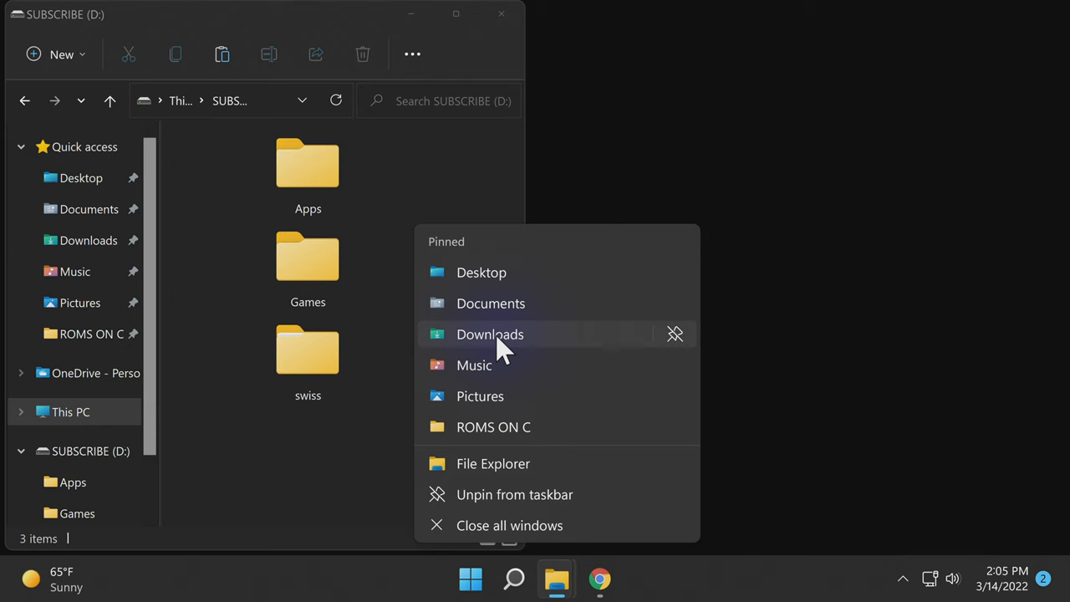
pyautogui.click(489, 334)
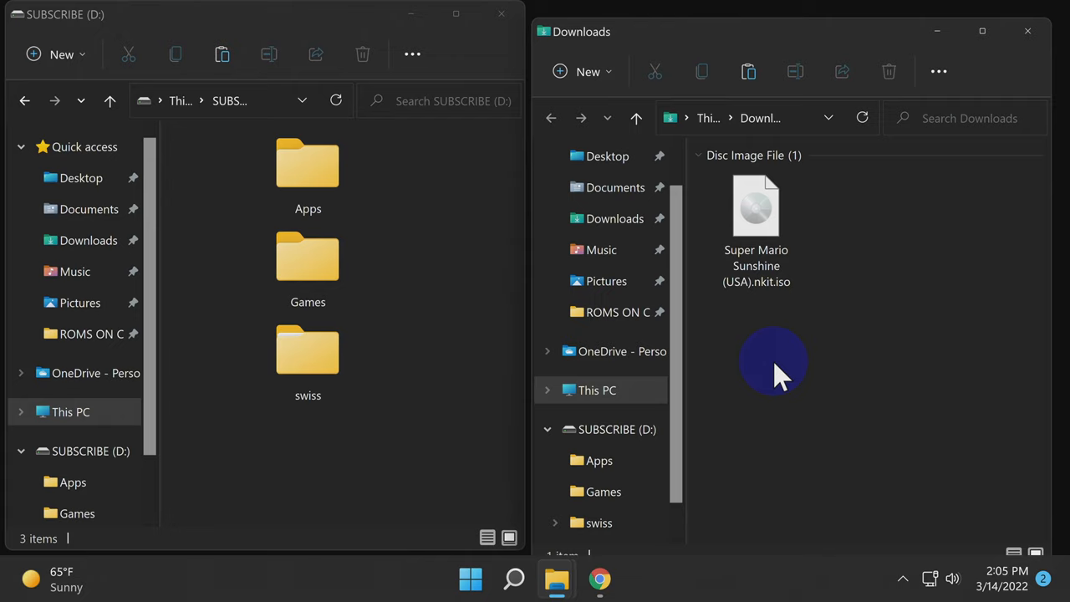
pyautogui.click(755, 217)
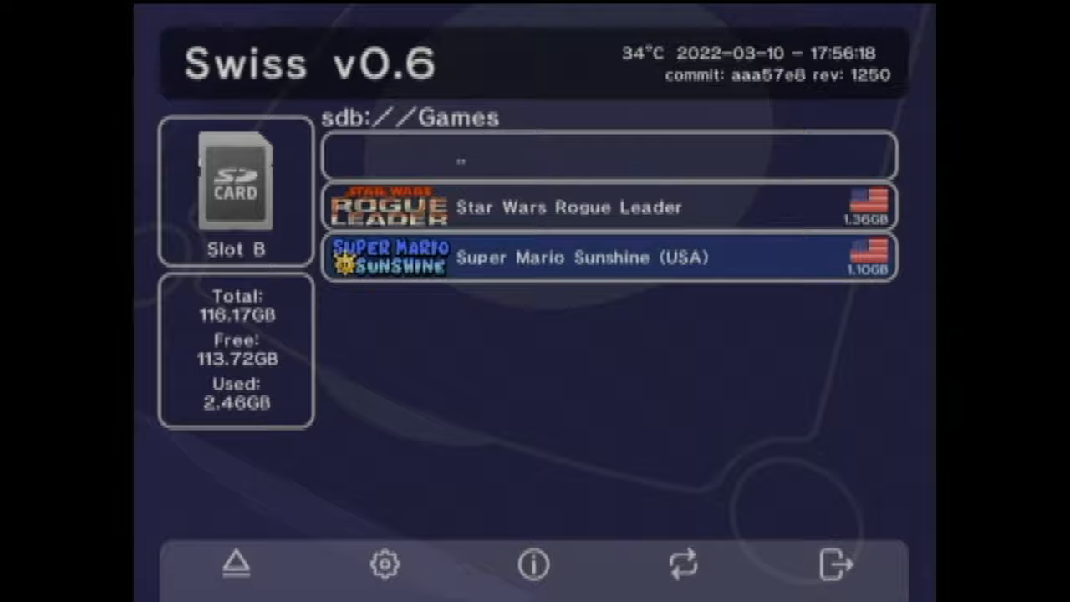
# Step: Browse to sdb://Games to list Star Wars Rogue Leader and Super Mario Sunshine
pyautogui.click(552, 207)
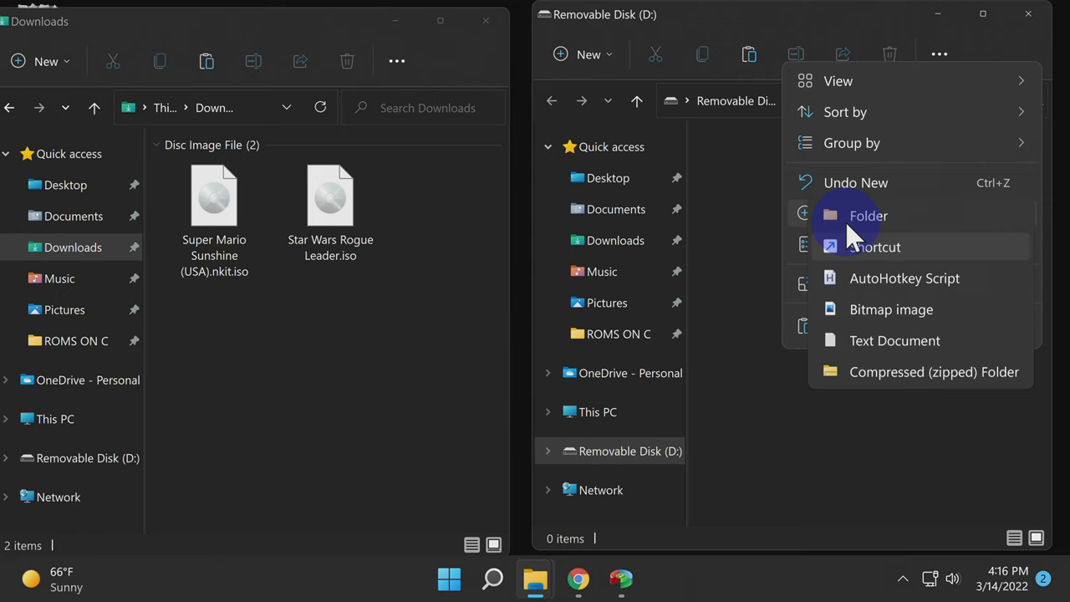
# Step: Create a 'Games' folder on Removable Disk (D:) and open it
pyautogui.click(868, 215)
pyautogui.write('Games')
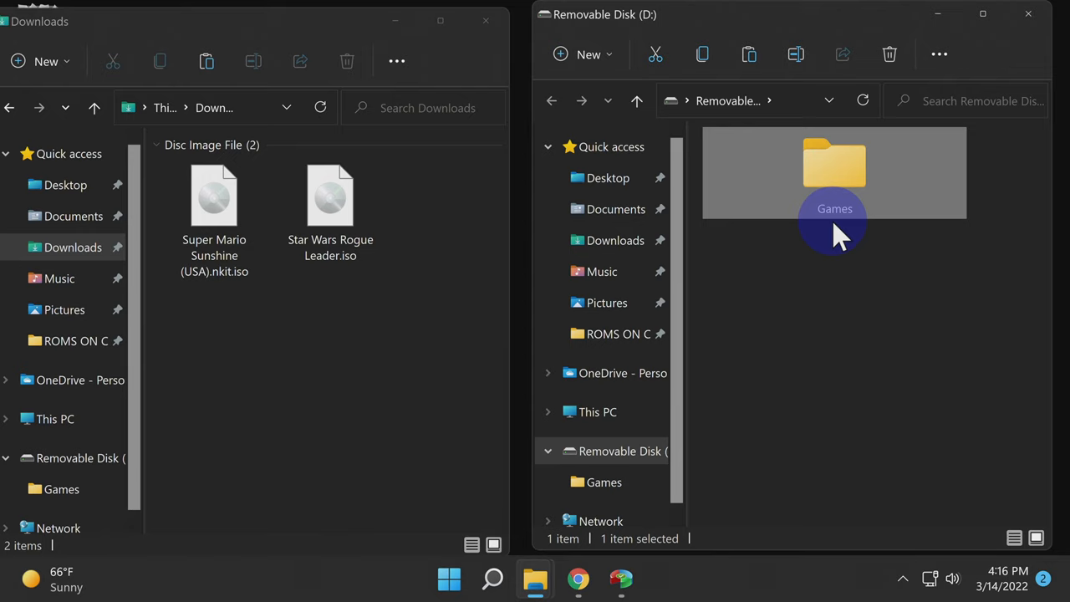
pyautogui.doubleClick(834, 167)
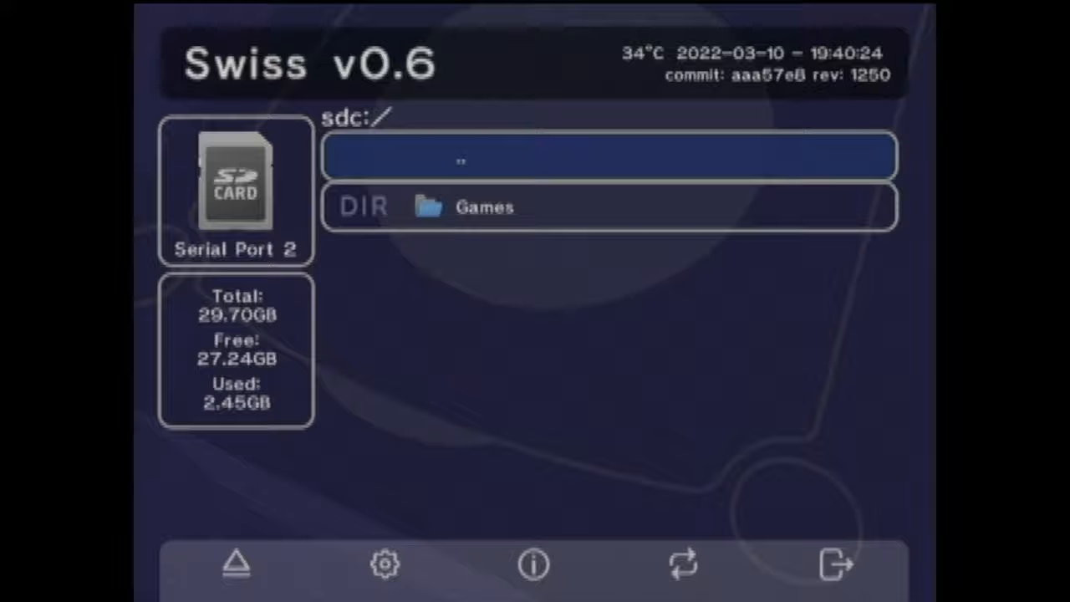
# Step: Focus the eject/device icon while viewing the sdc:/ root with the Games folder
pyautogui.click(231, 567)
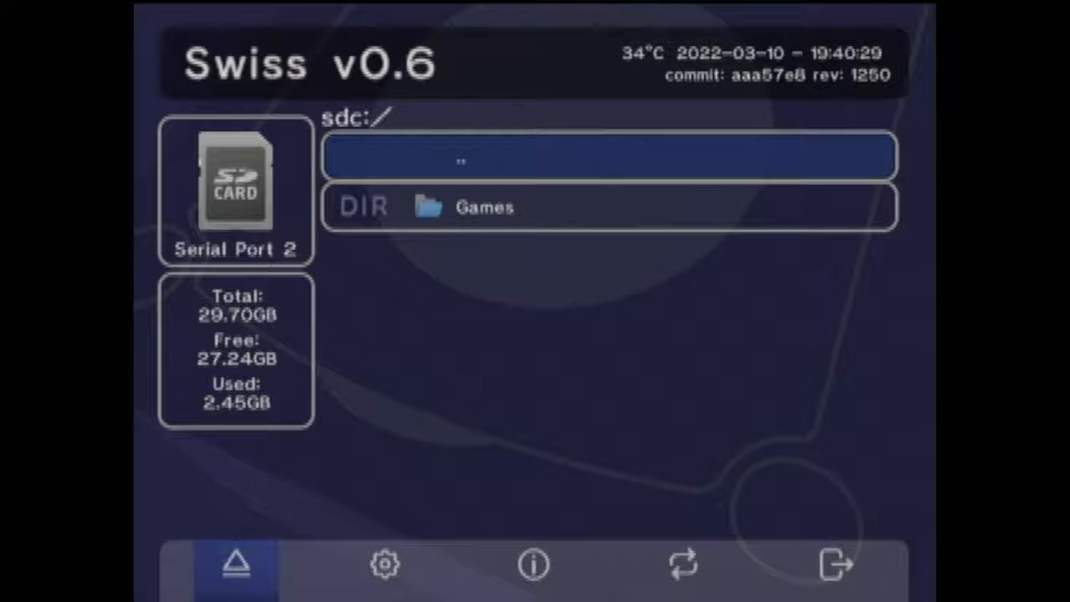
# Step: Open Device Selection and cycle from SD Card Slot B through DVD to SD Card - SD2SP2
pyautogui.click(233, 571)
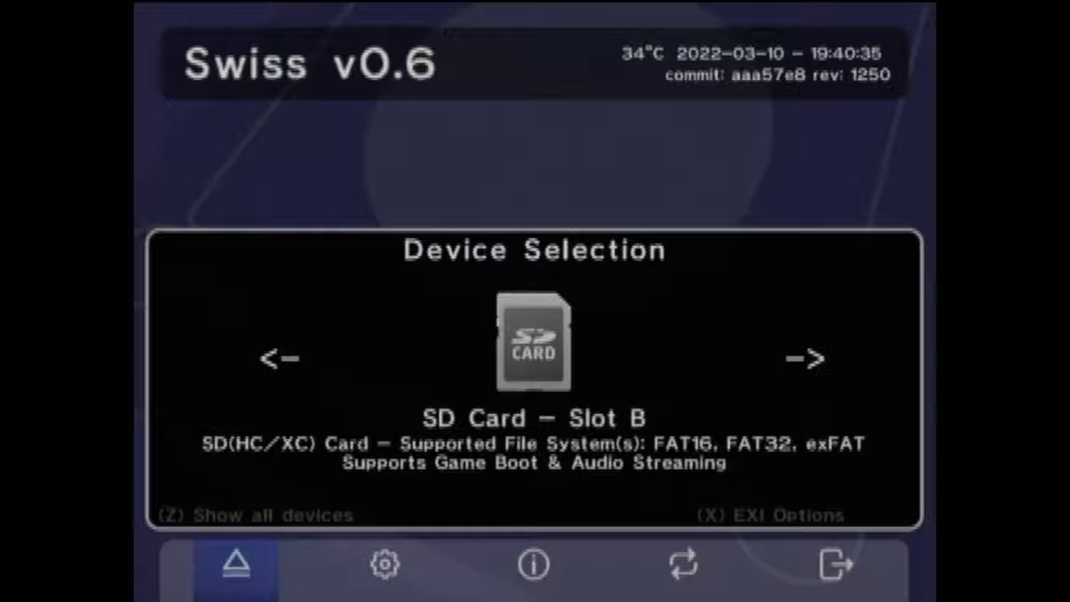
pyautogui.click(803, 358)
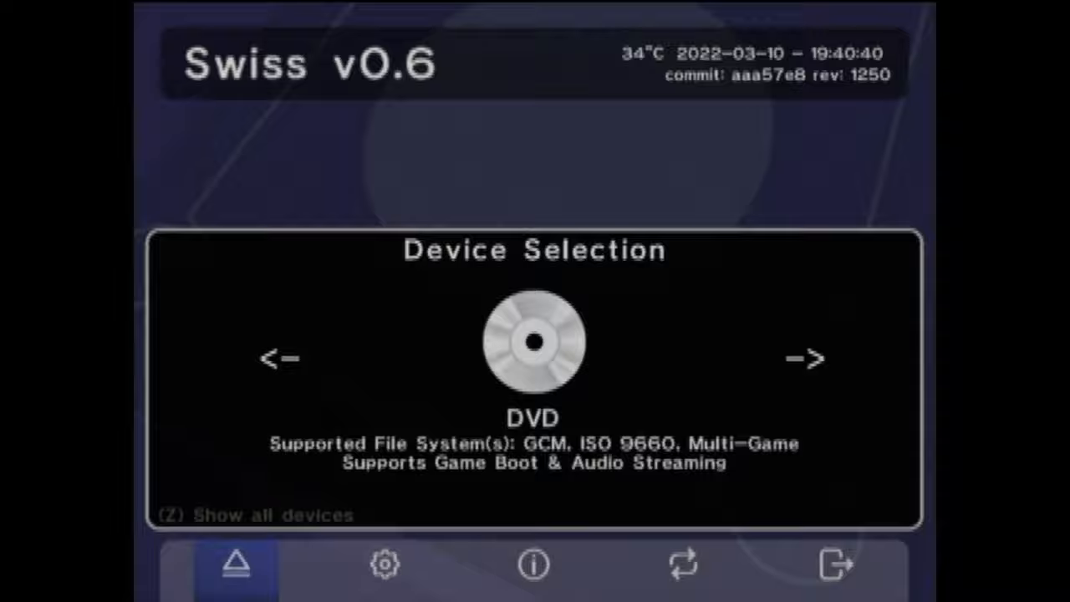
pyautogui.click(803, 356)
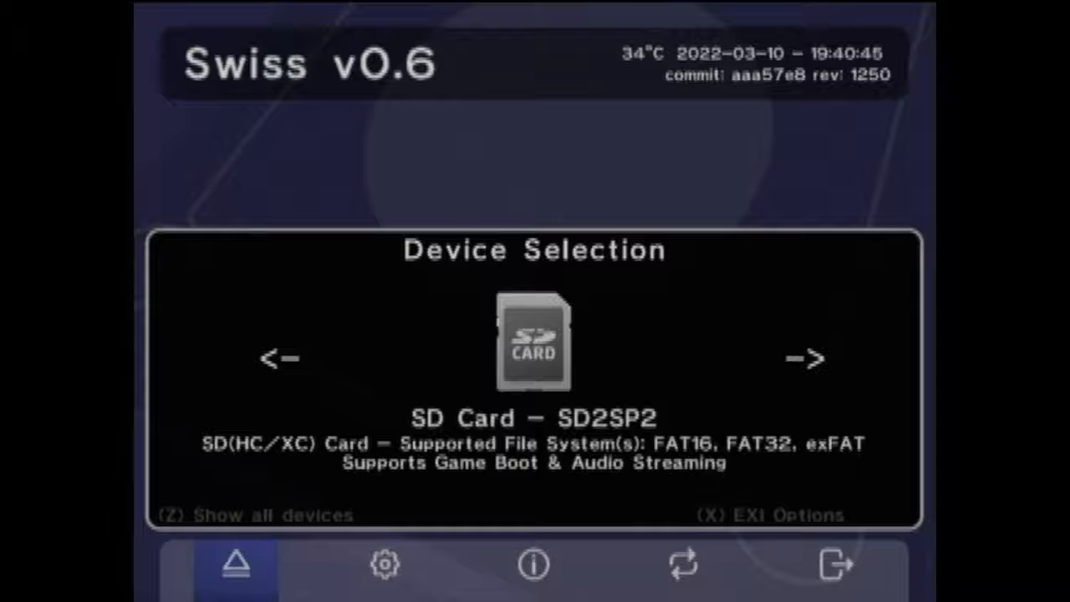